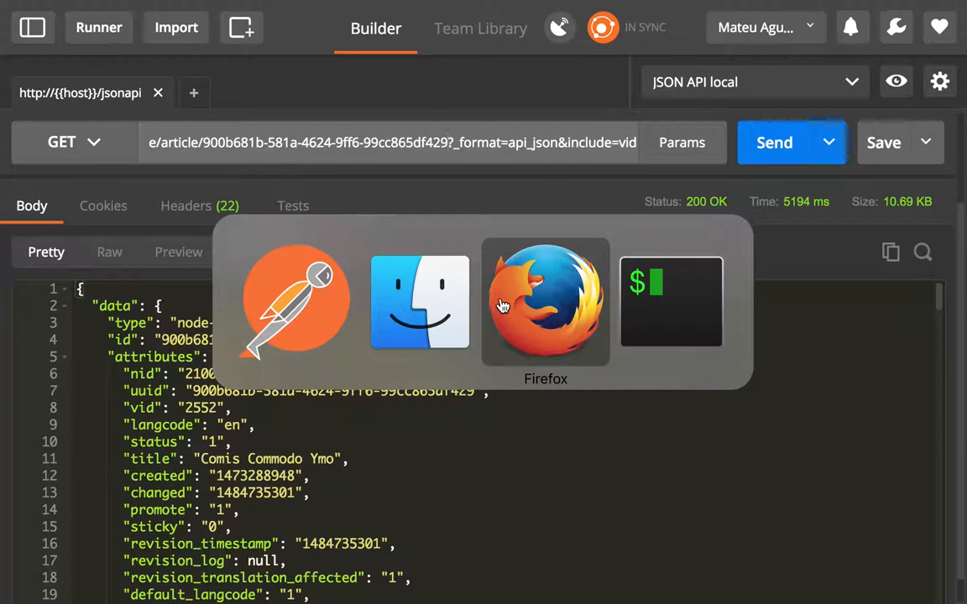
Switch from Postman over to the Firefox browser window.
click(546, 302)
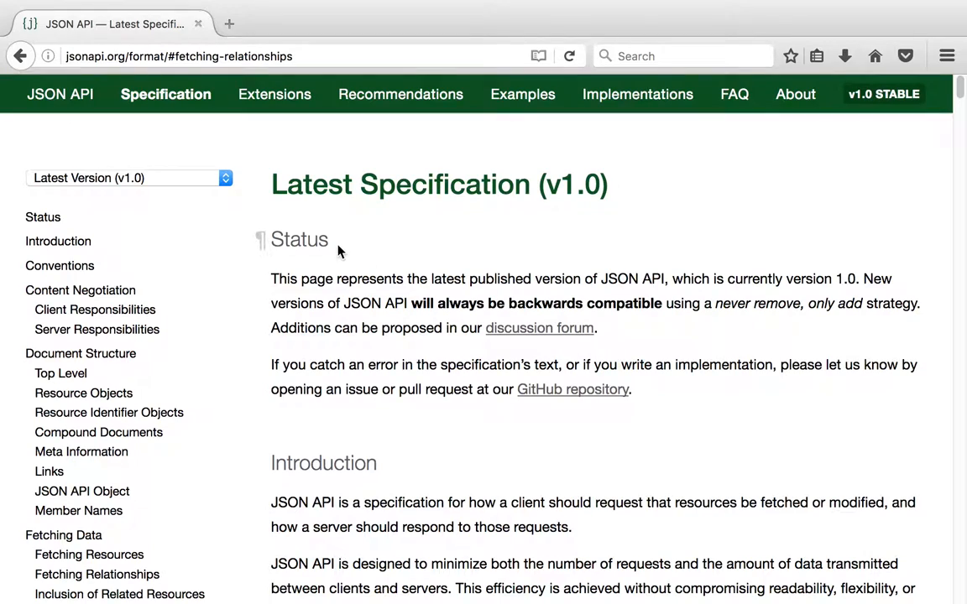
mouse_move(89, 554)
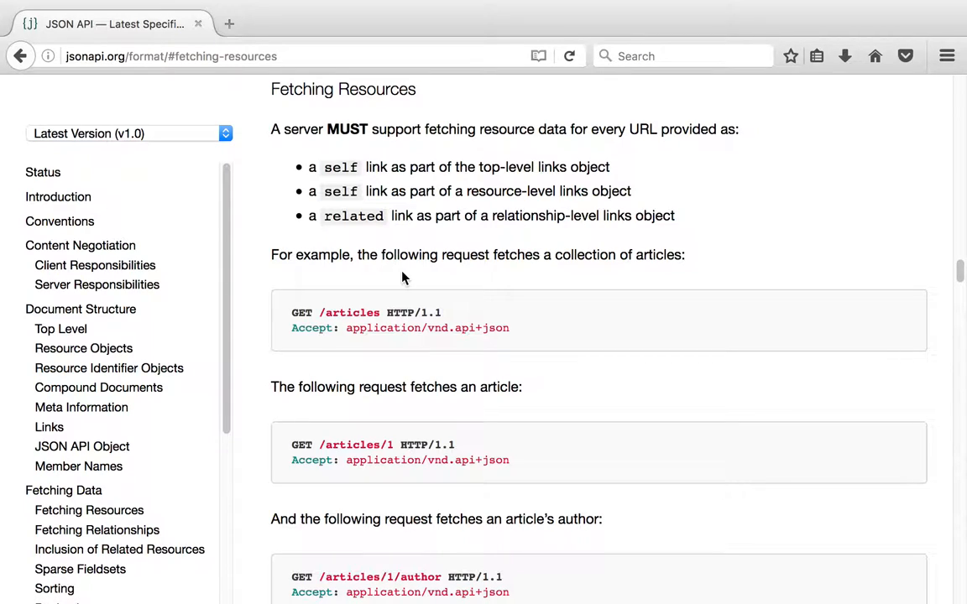
mouse_move(313, 115)
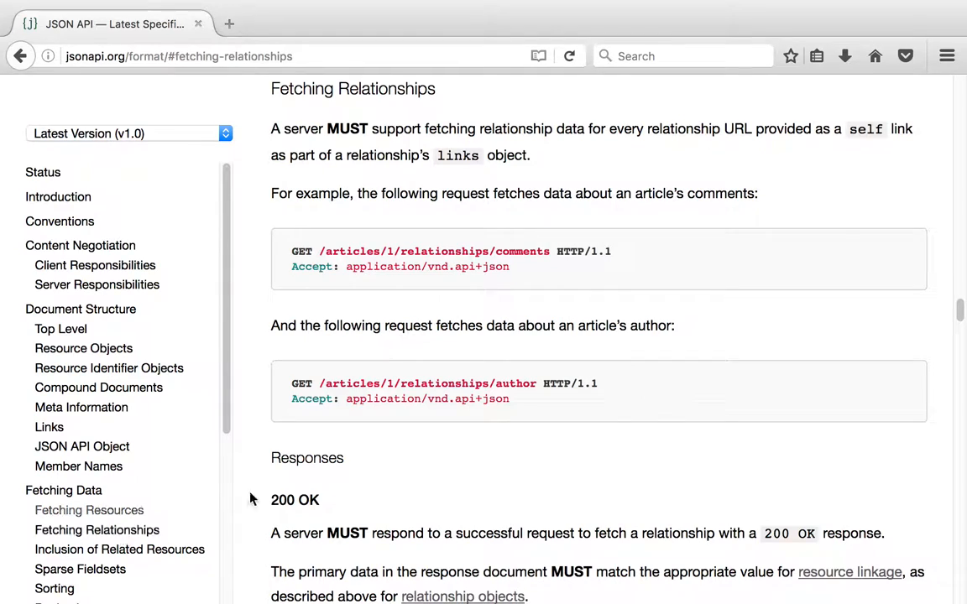
Read the Fetching Relationships section and highlight author in the example relationship URL.
double_click(350, 251)
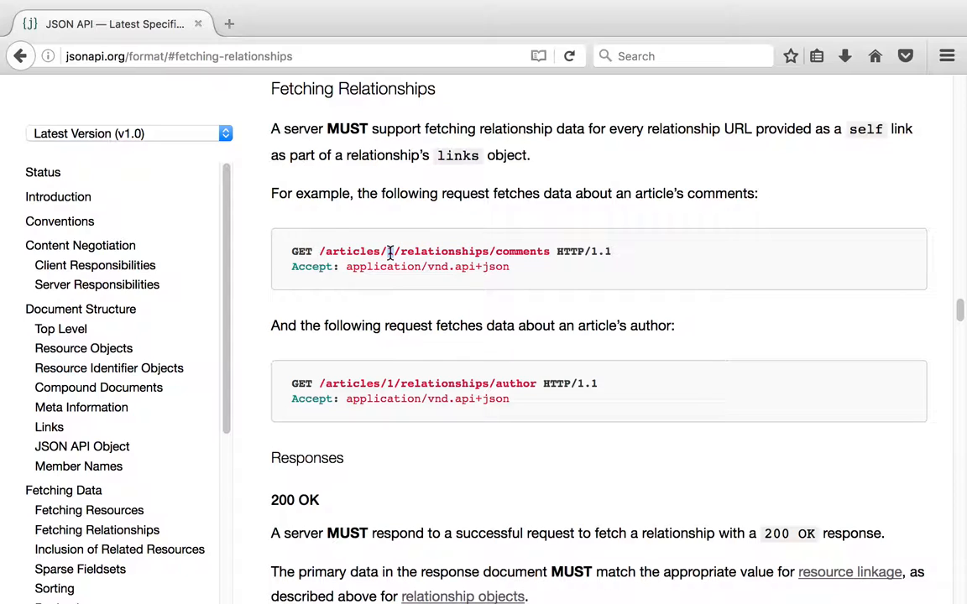
scroll(down, 3)
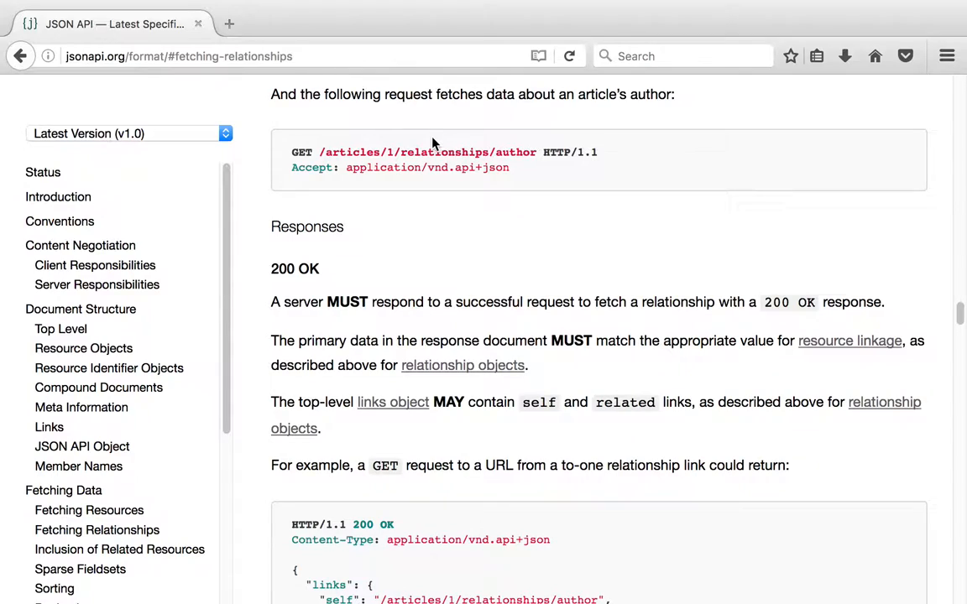
double_click(443, 152)
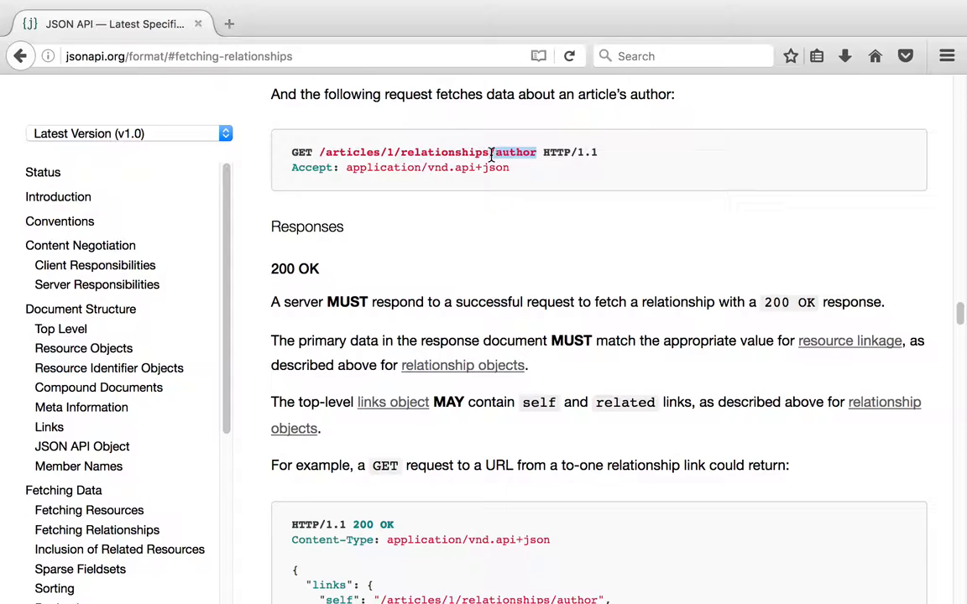
Highlight the author's type and id data and read on to the empty null response example.
scroll(down, 3)
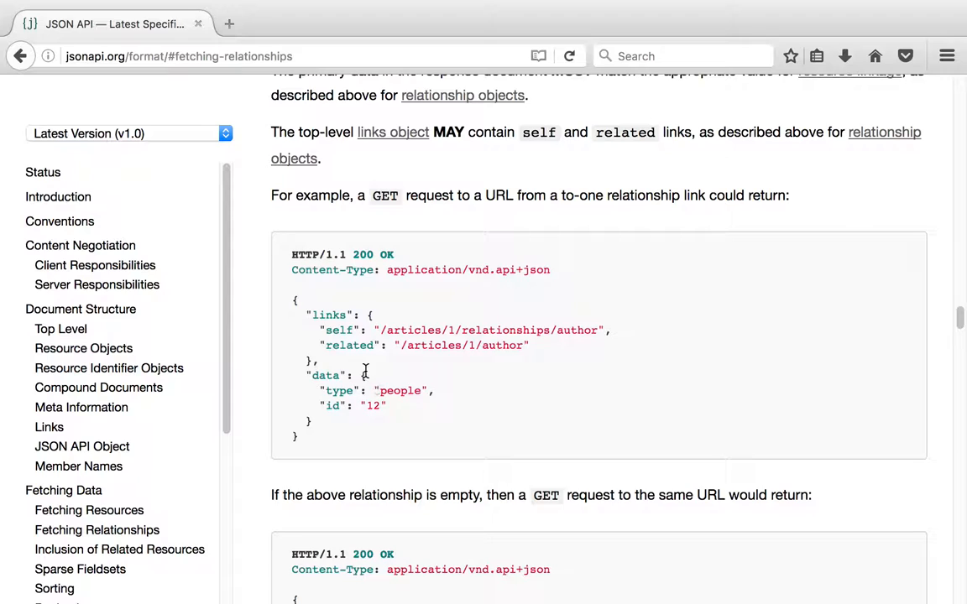
drag(363, 375, 309, 421)
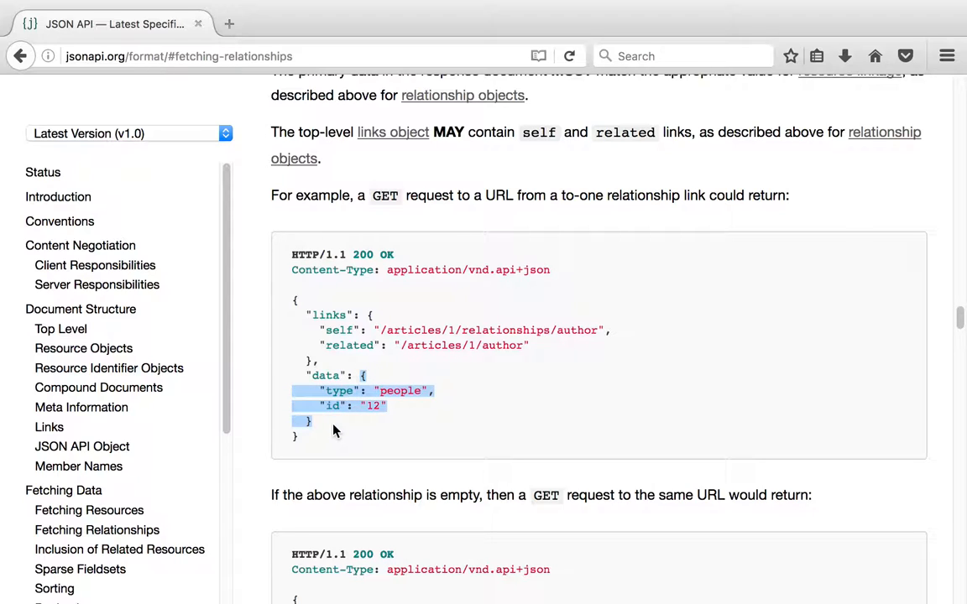
scroll(down, 3)
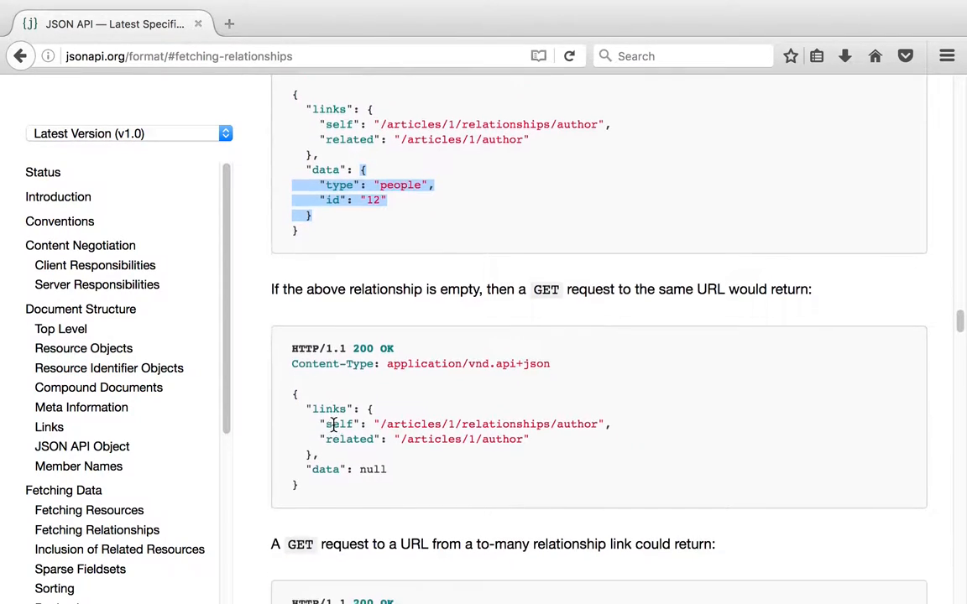
scroll(down, 3)
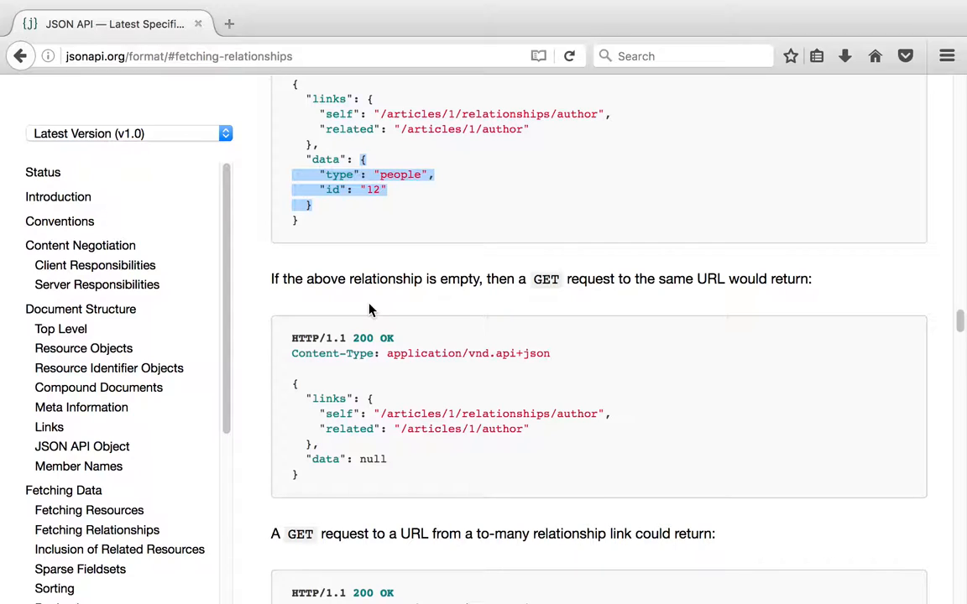
mouse_move(377, 223)
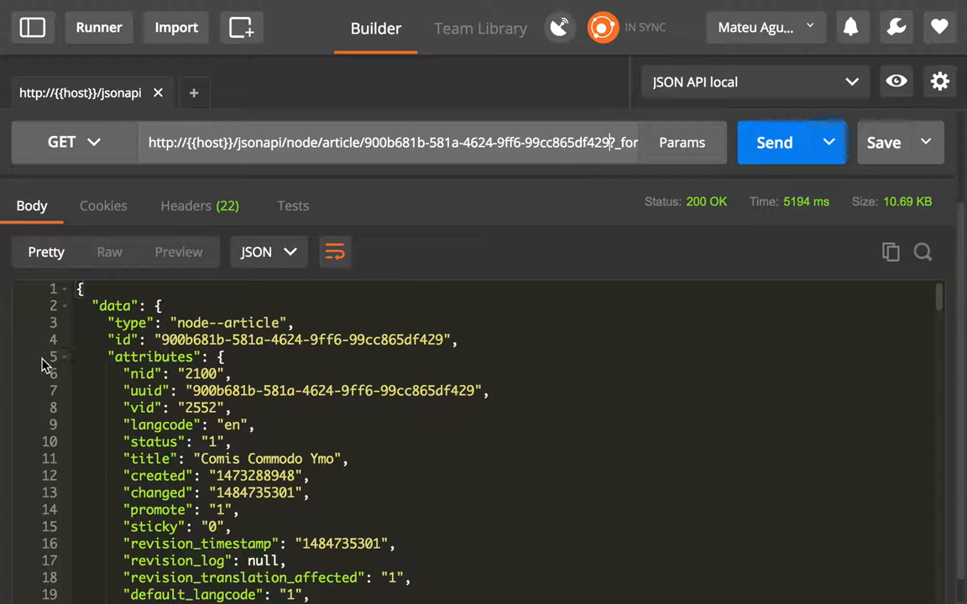
Collapse the response attributes and add query parameter fields[node--article] with value field_tags.
click(65, 356)
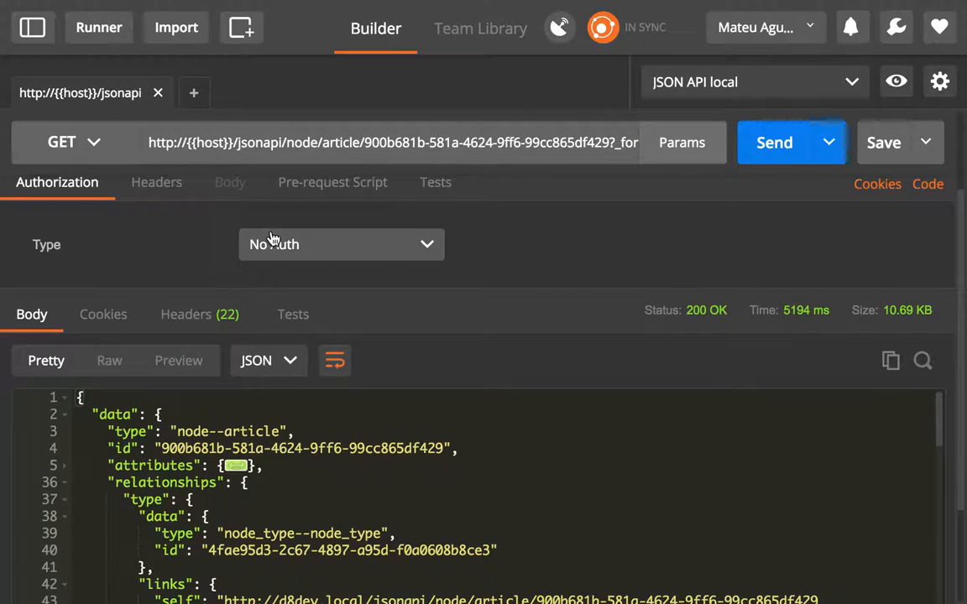
click(681, 142)
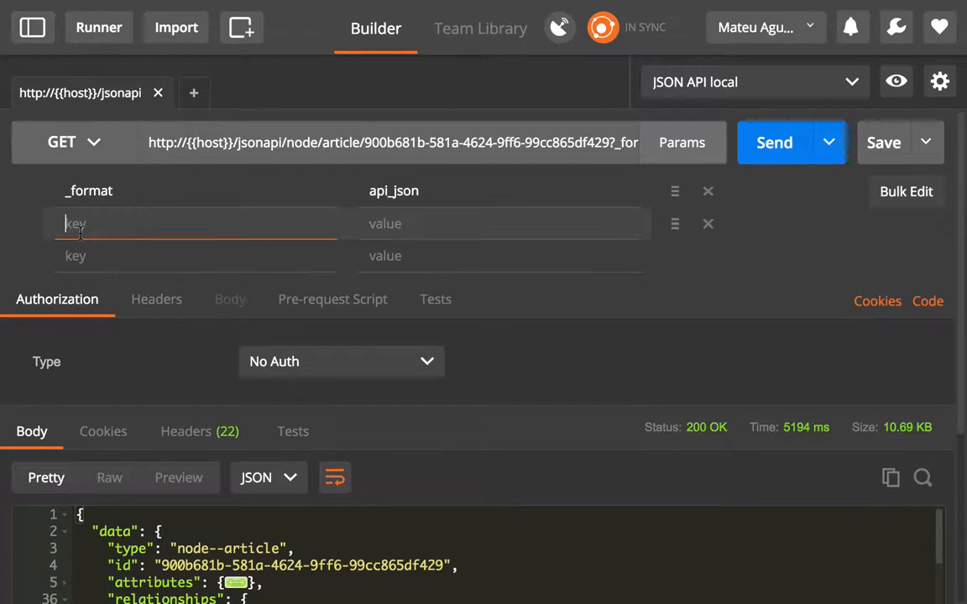
text(fields[node--article)
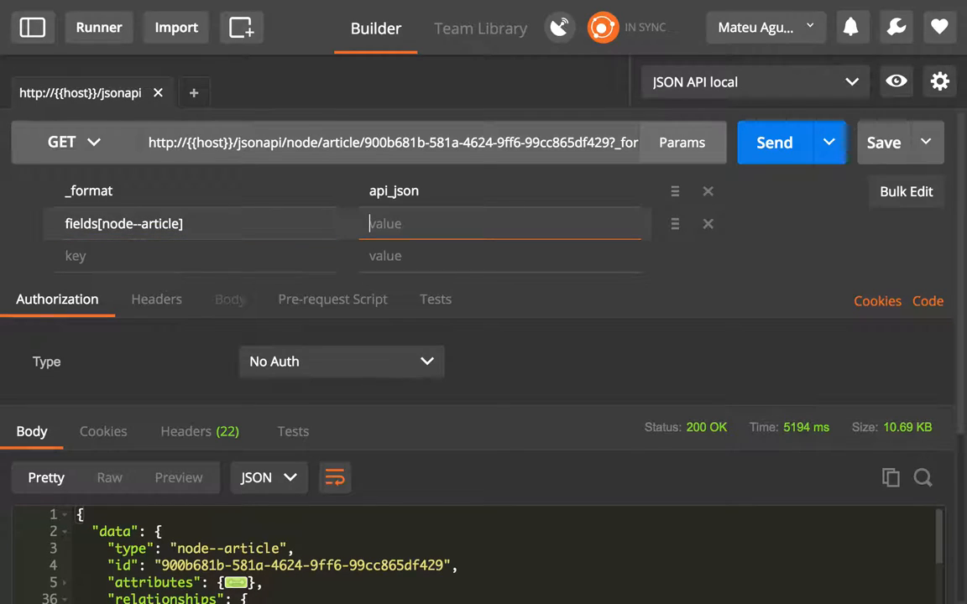
text(field_tags)
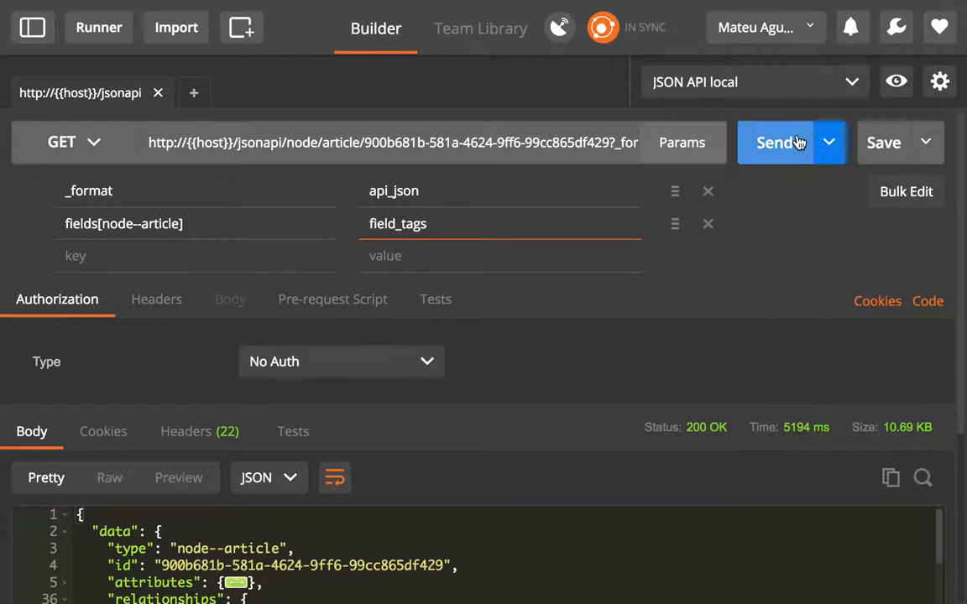
Send the tags-only fieldset request and inspect the two field_tags term references returned.
click(774, 142)
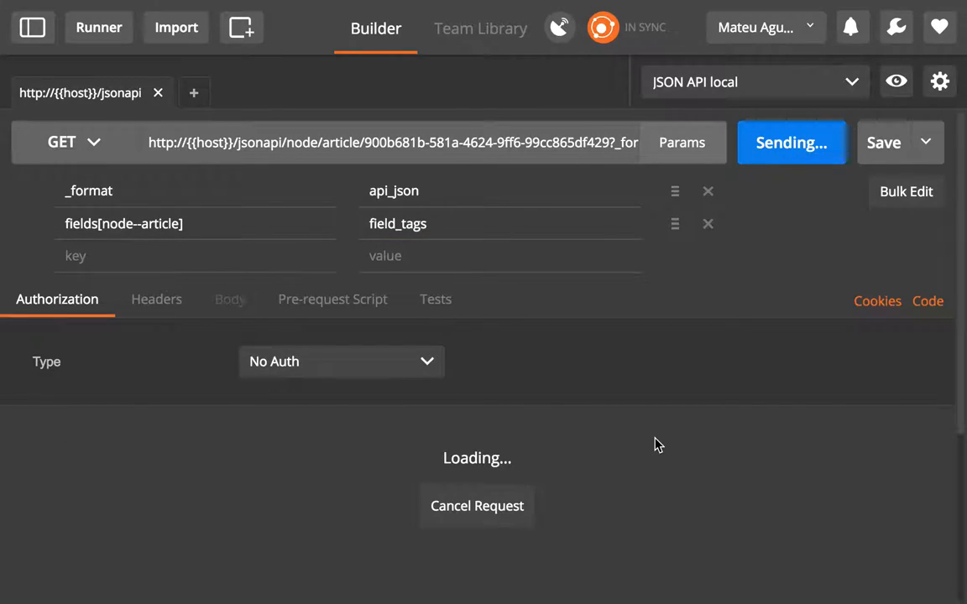
mouse_move(814, 317)
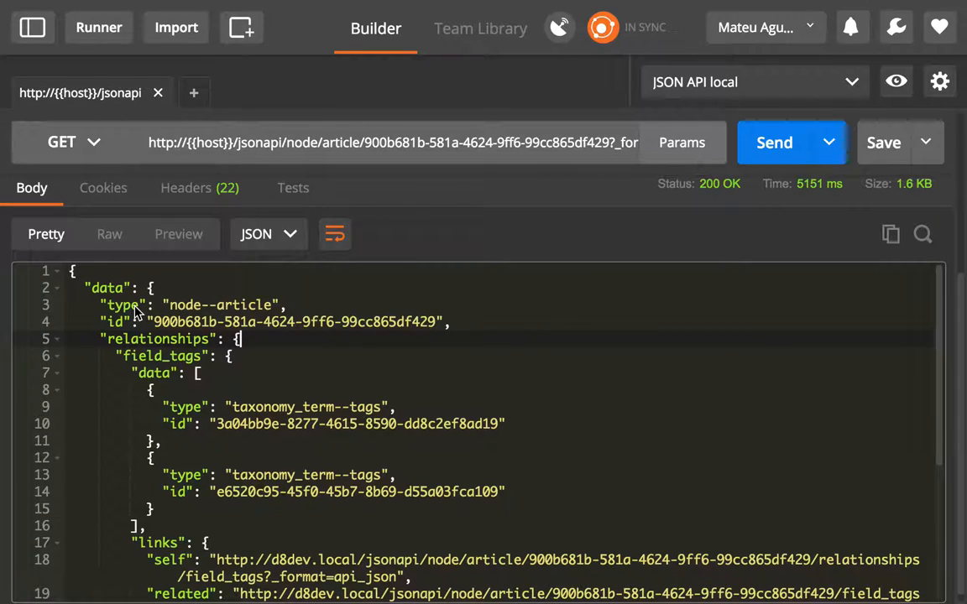
scroll(down, 3)
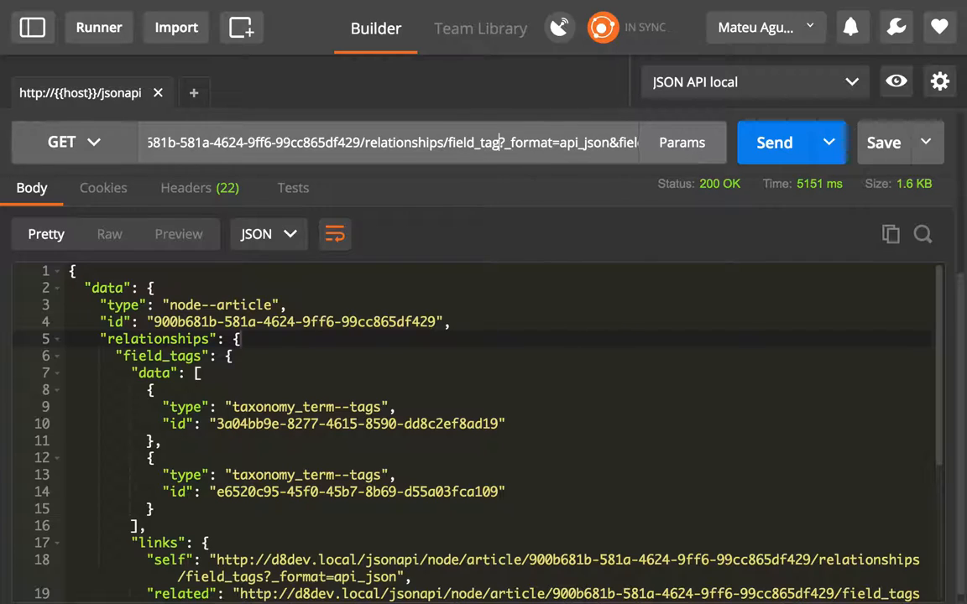
Send the request to the relationships/field_tags endpoint and inspect the two tag references.
click(773, 142)
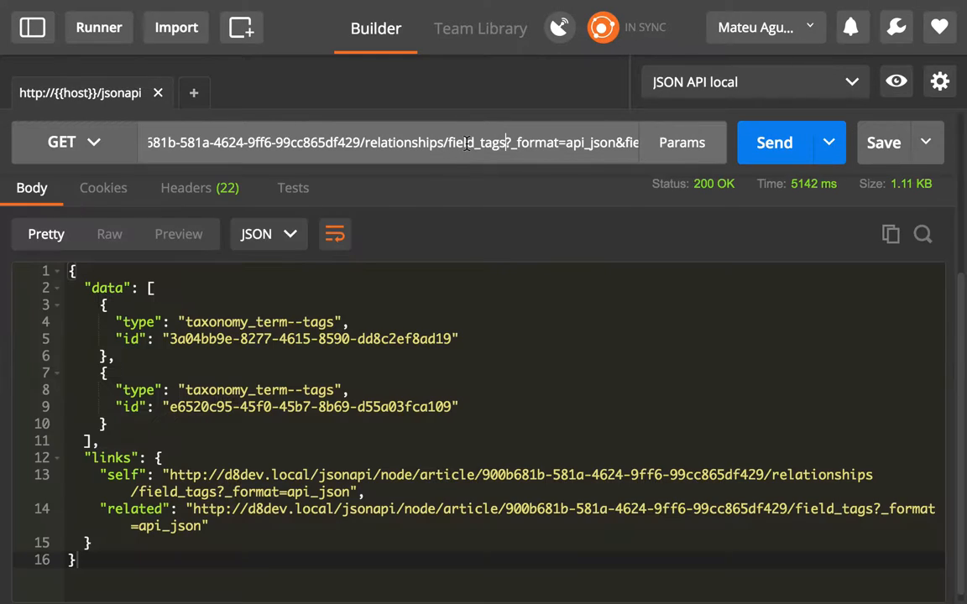
double_click(475, 142)
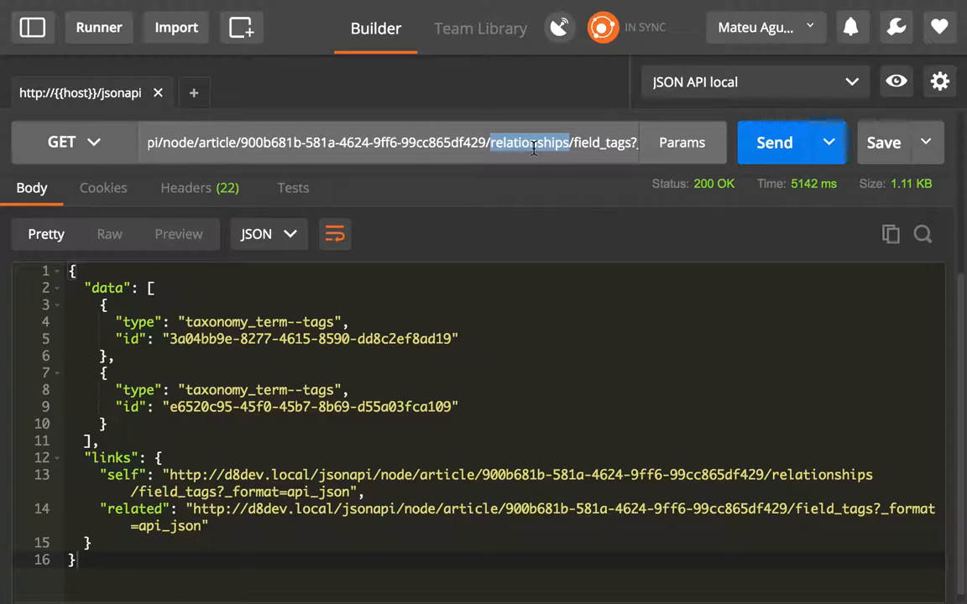
mouse_move(124, 372)
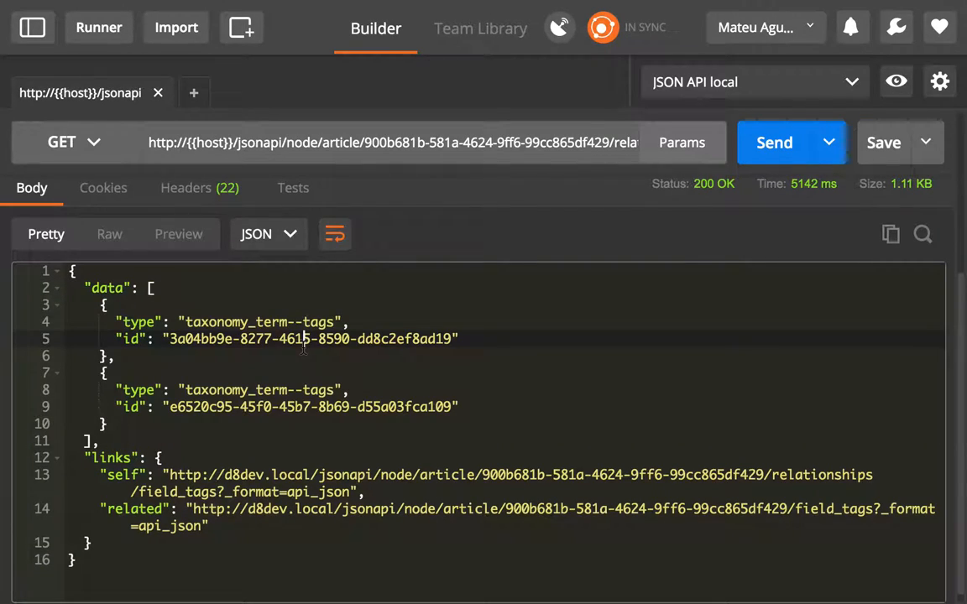
click(149, 287)
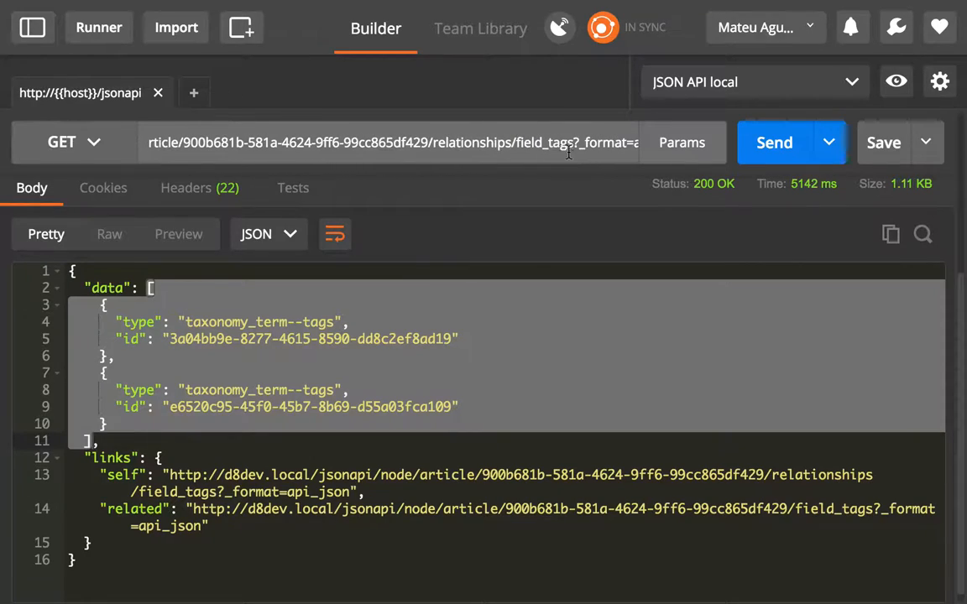
Select field_tags, the article UUID and relationships in the URL, preparing to drop relationships.
double_click(213, 142)
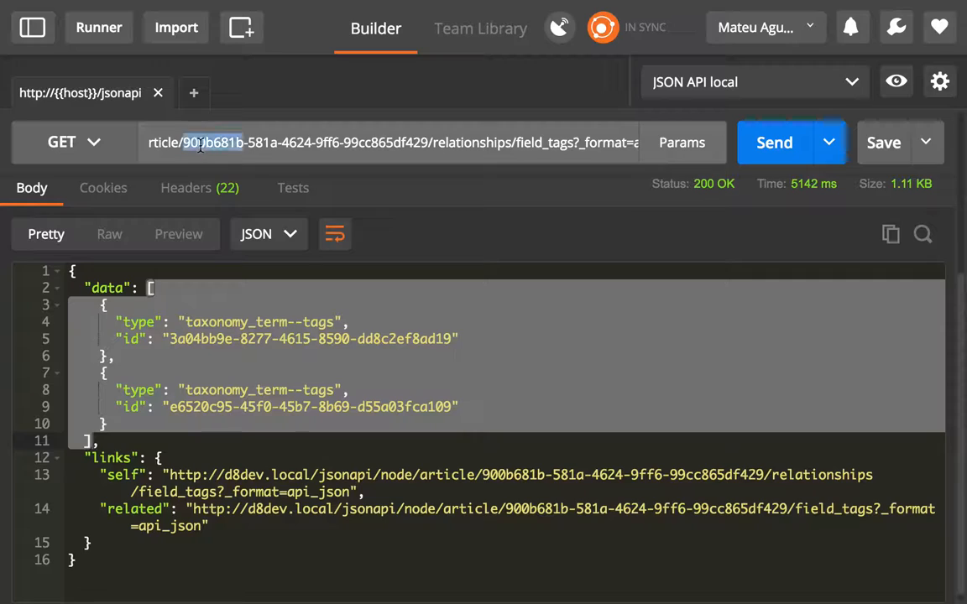
drag(188, 143, 424, 142)
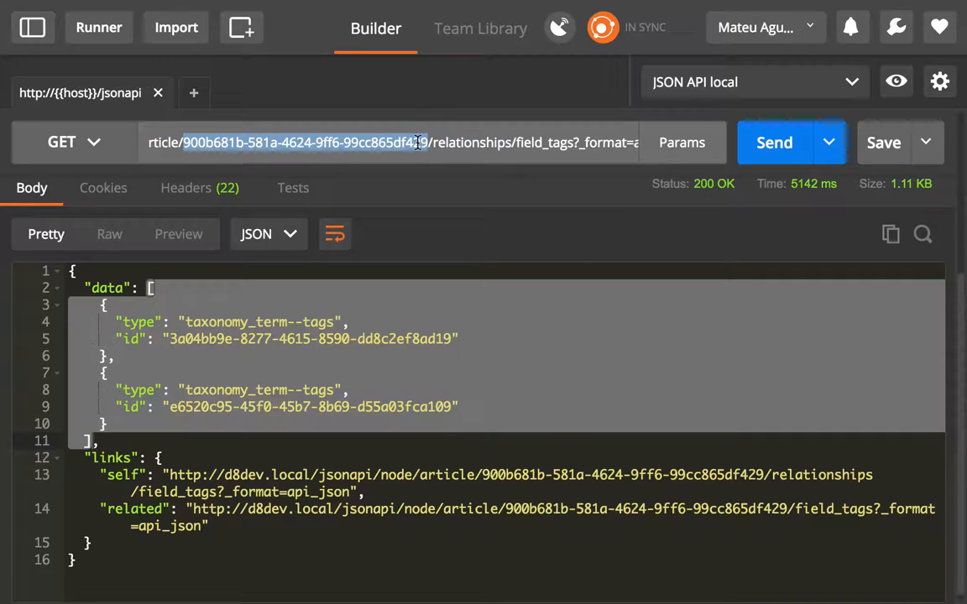
mouse_move(159, 390)
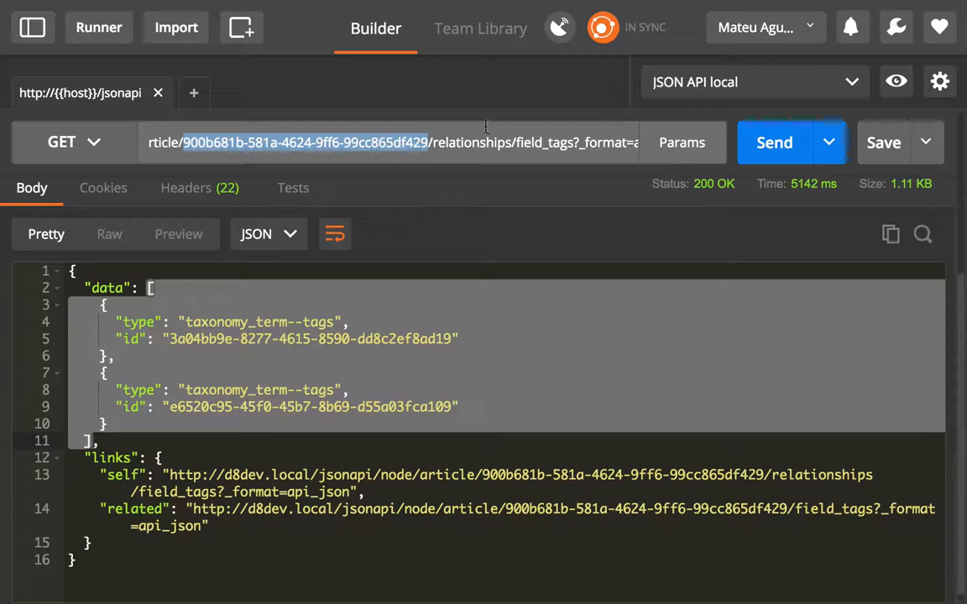
double_click(471, 142)
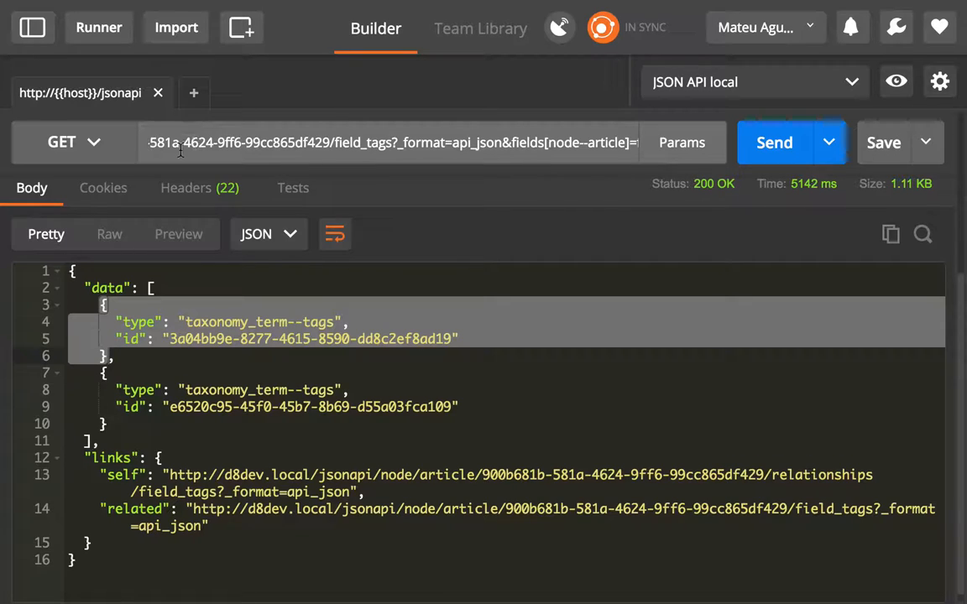
Review the article type, field_tags and UUID in the URL and the taxonomy_term--tags type.
double_click(316, 141)
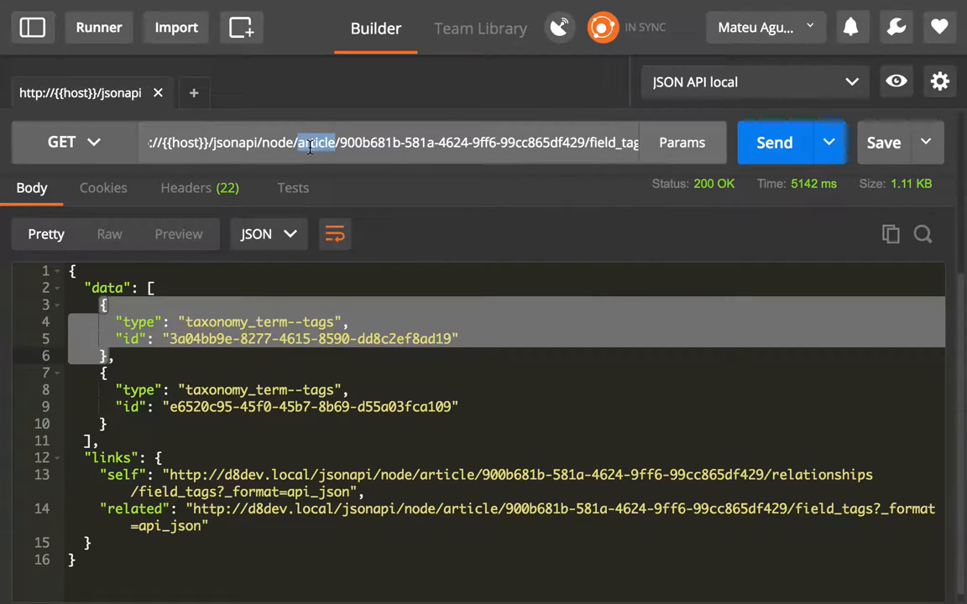
drag(302, 142, 583, 141)
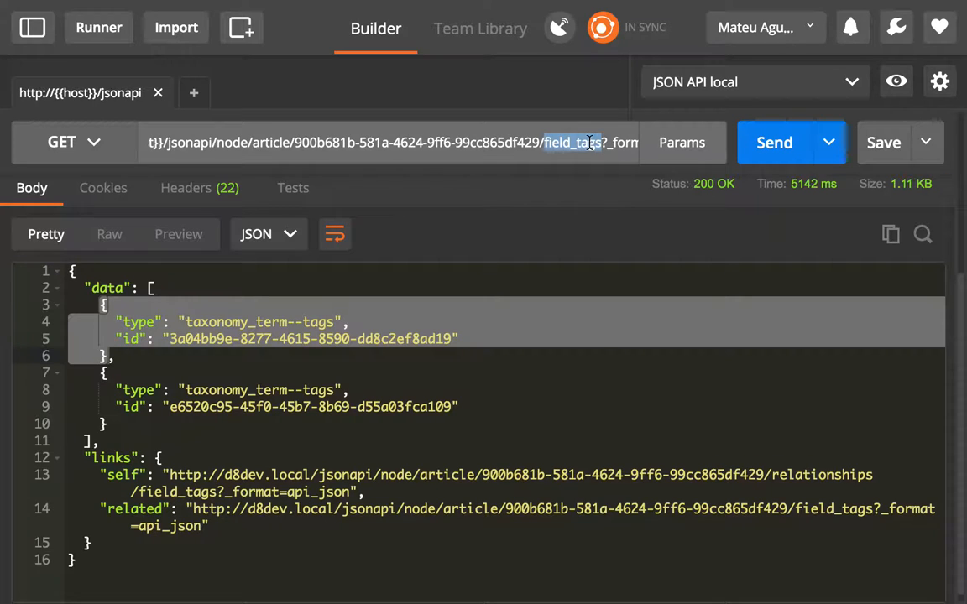
double_click(259, 389)
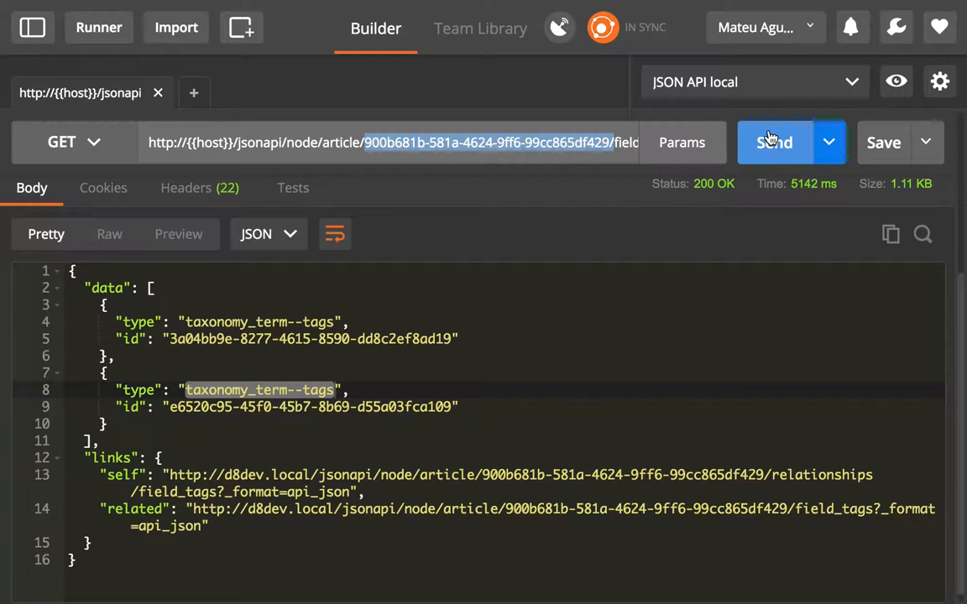
double_click(339, 142)
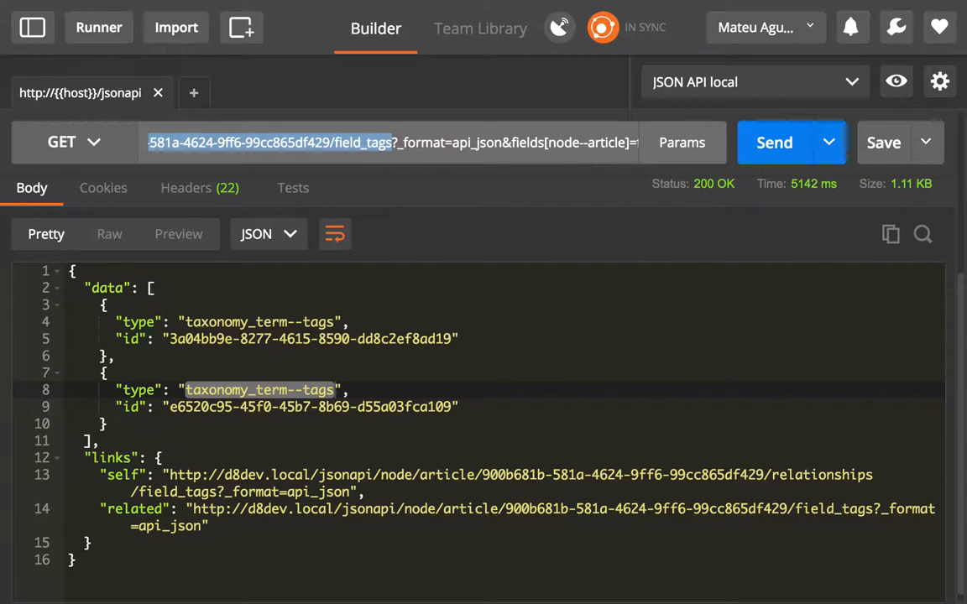
mouse_move(544, 153)
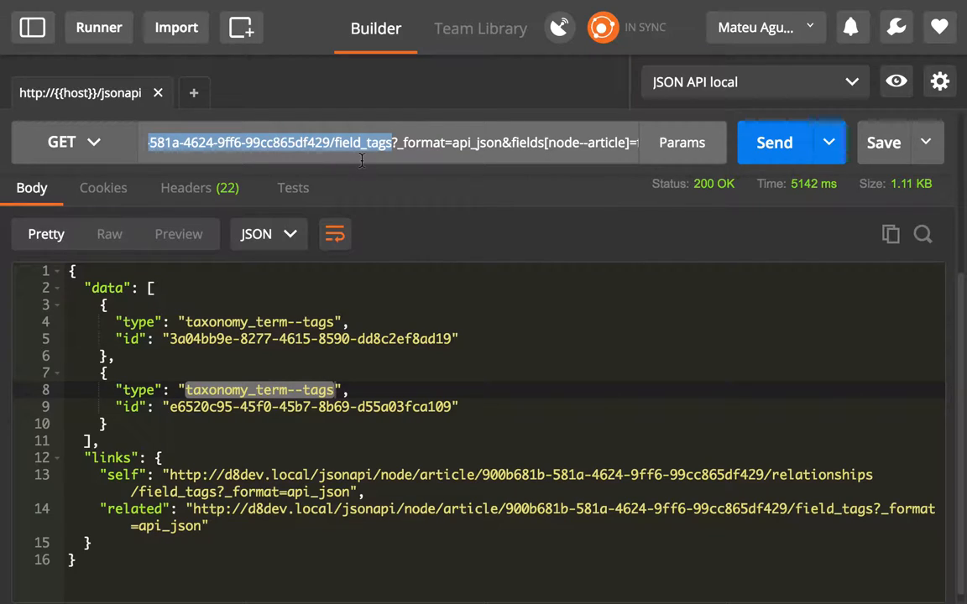
Send the related field_tags request, returning 200 OK with two full tag resources.
click(773, 142)
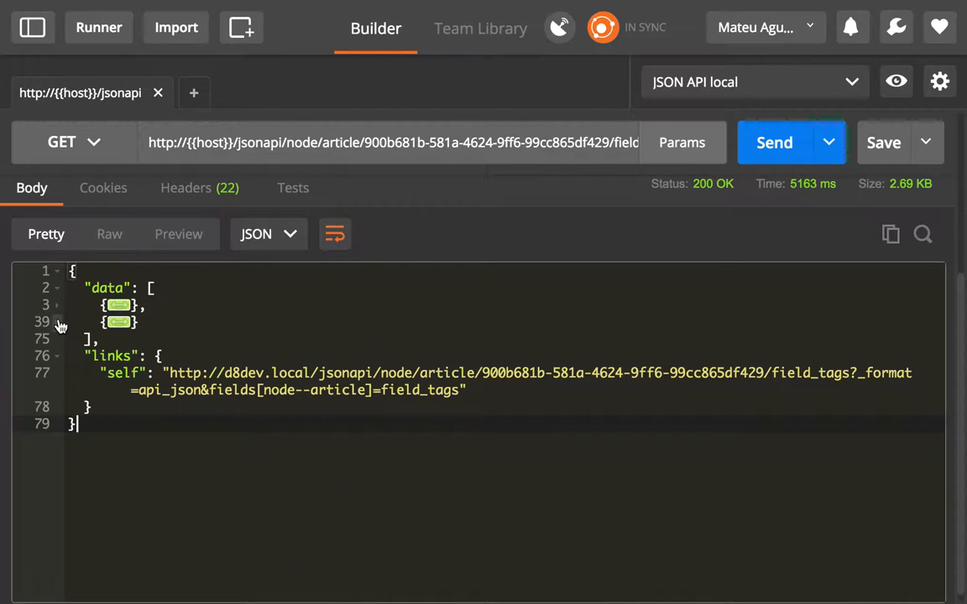
Expand the first tag object, read its attributes and relationships, then switch to Firefox.
click(57, 321)
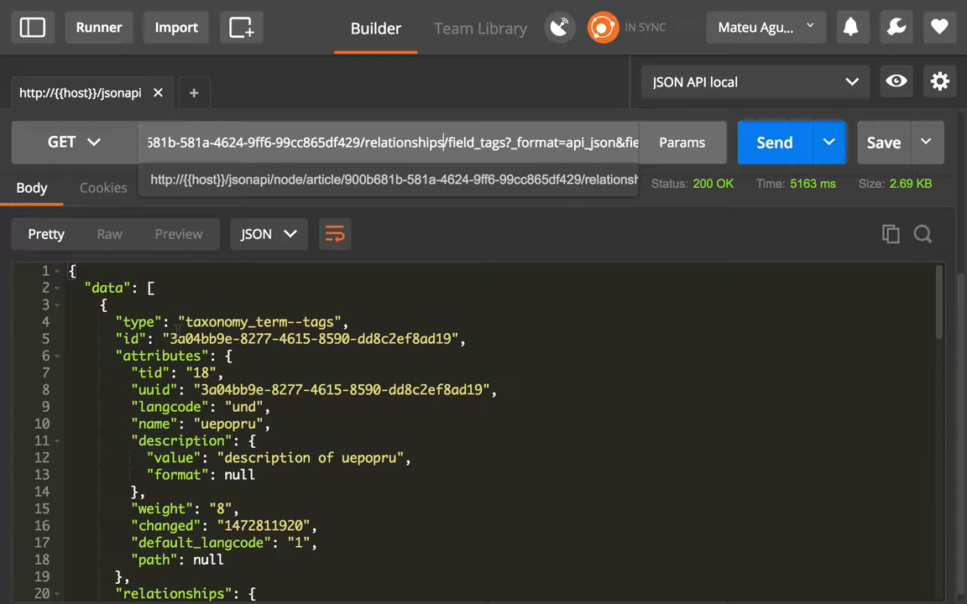
scroll(down, 3)
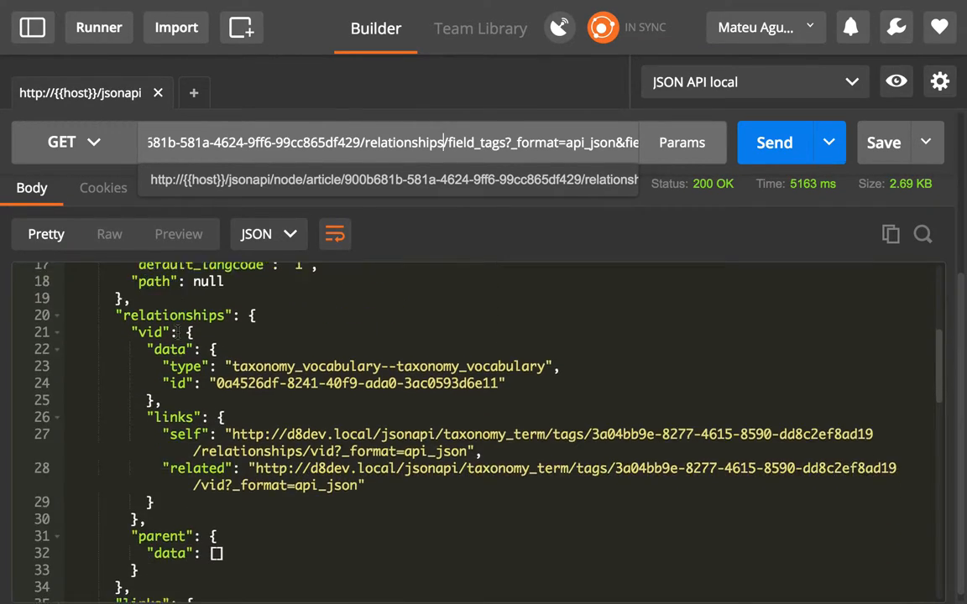
scroll(down, 3)
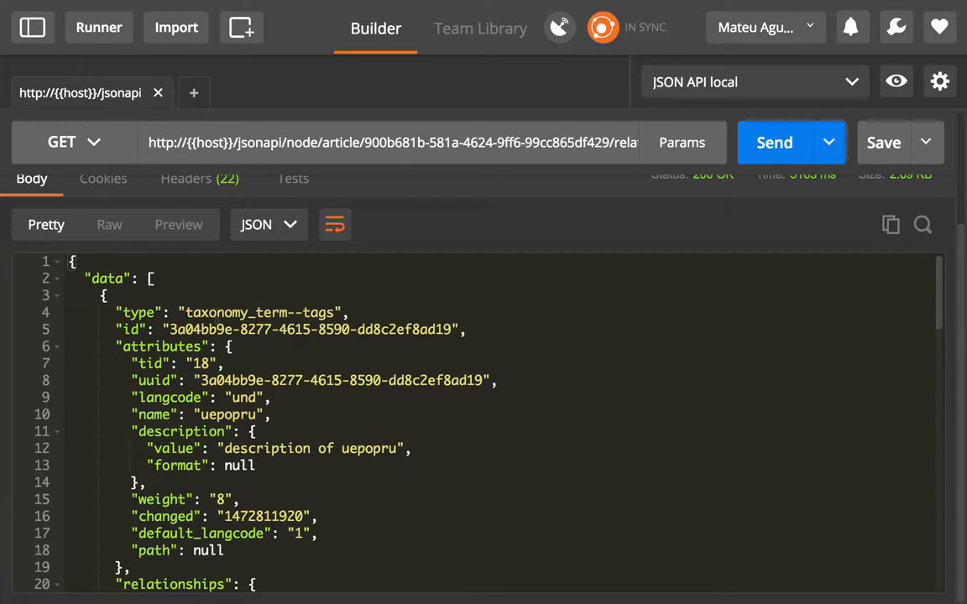
mouse_move(55, 294)
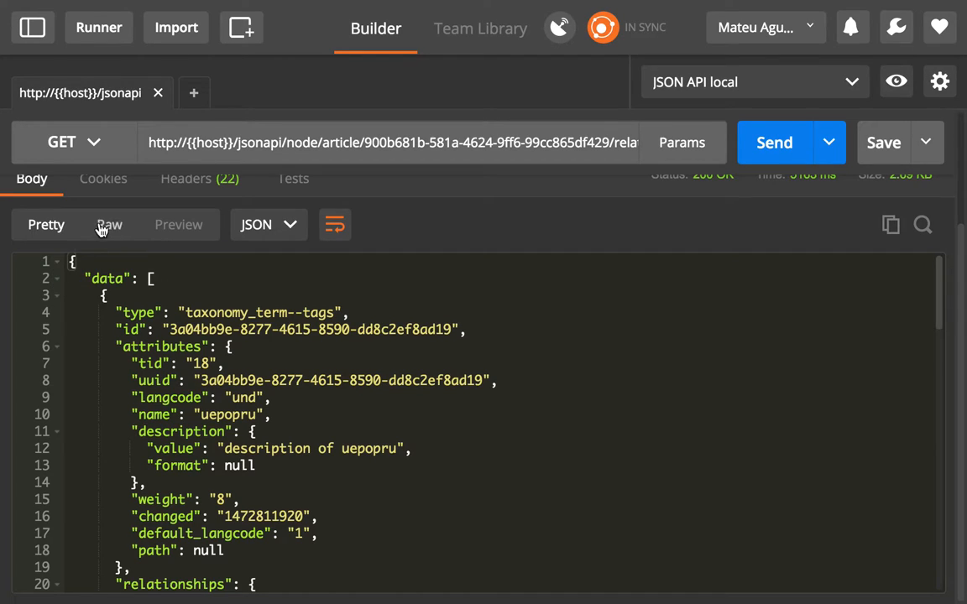
click(72, 141)
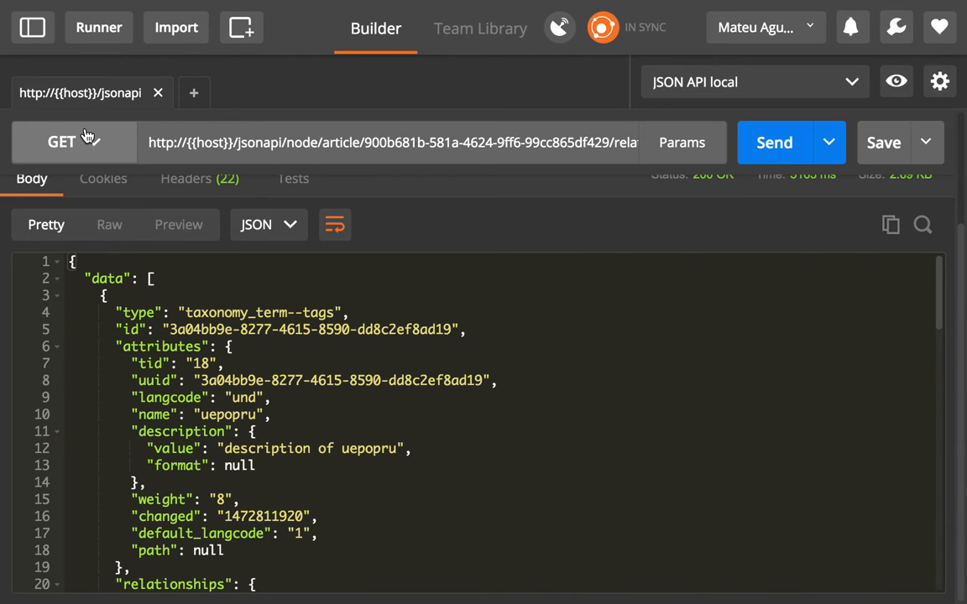
key(cmd+tab)
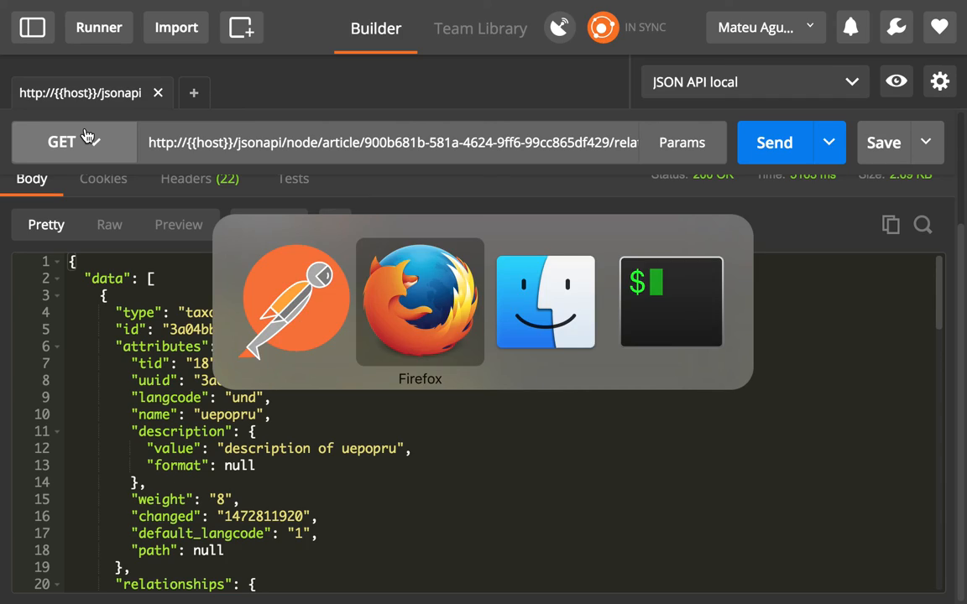